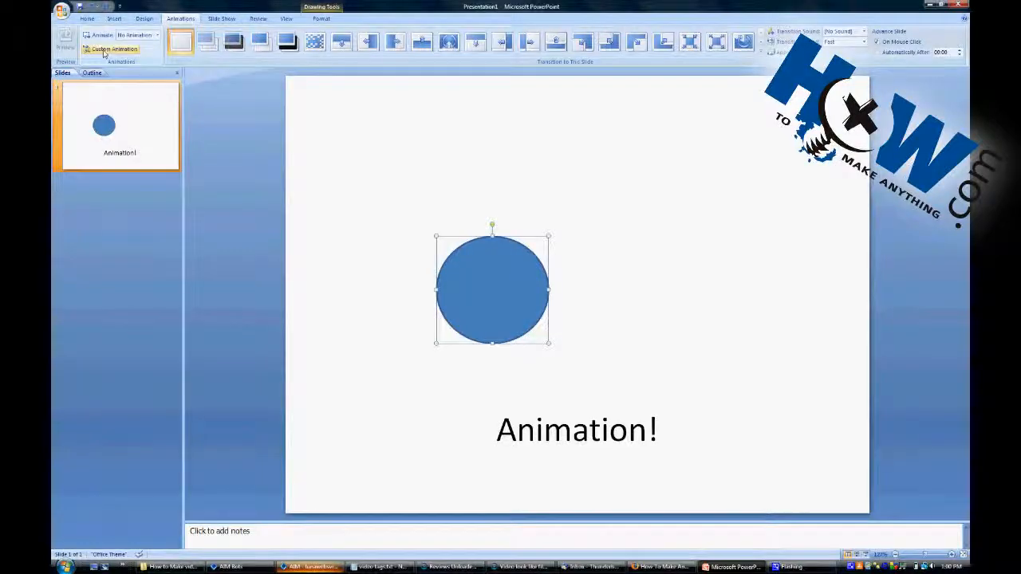
Open the Custom Animation pane for the blue circle and list the effect categories.
left_click(114, 48)
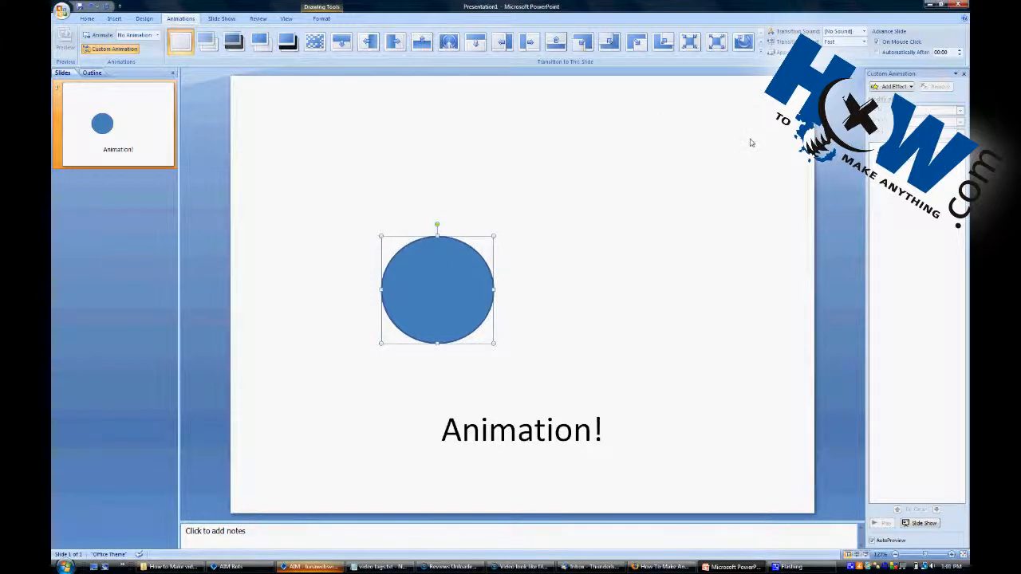
left_click(893, 86)
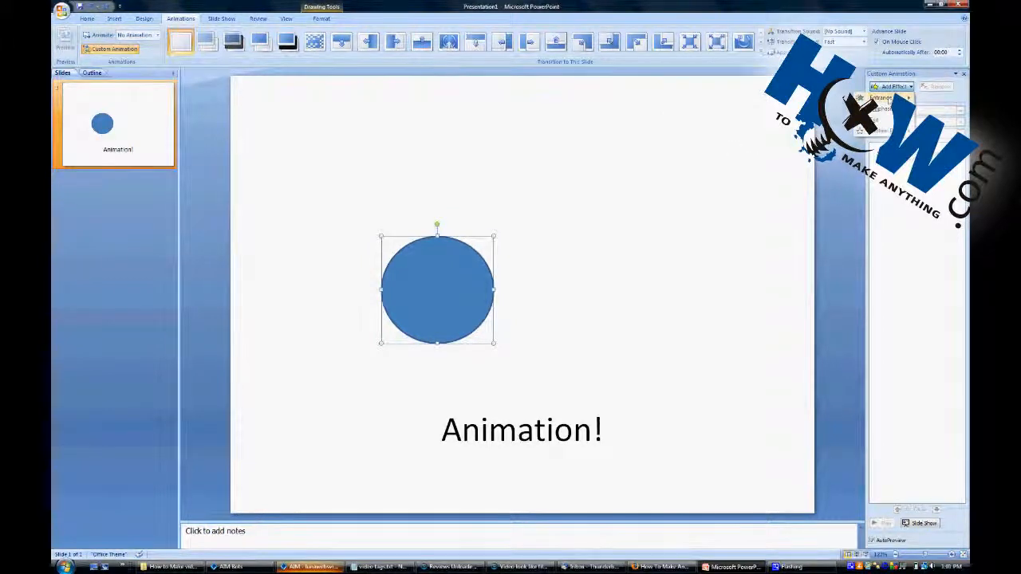
Add a Fly In entrance effect to the blue circle.
left_click(895, 86)
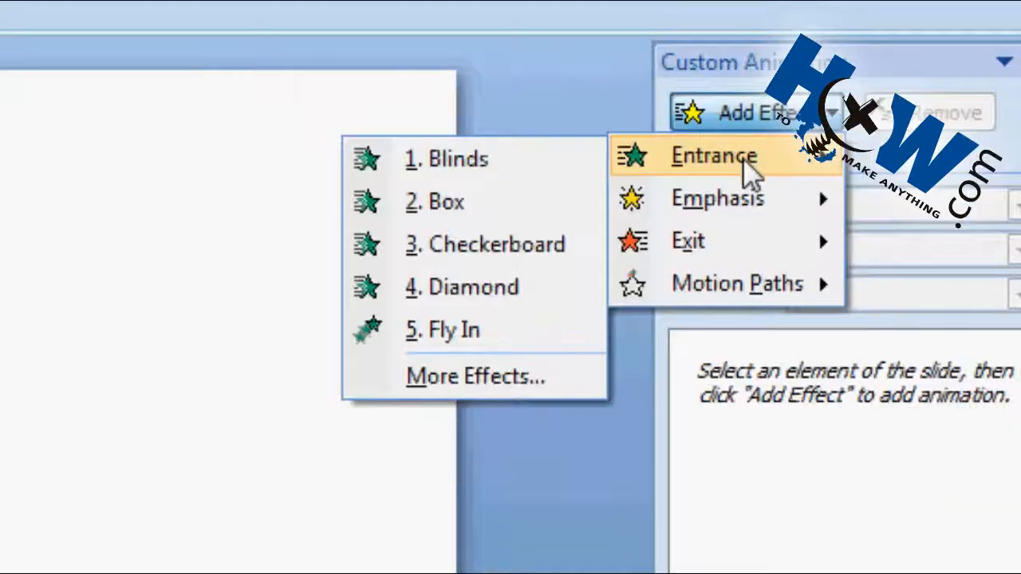
mouse_move(750, 164)
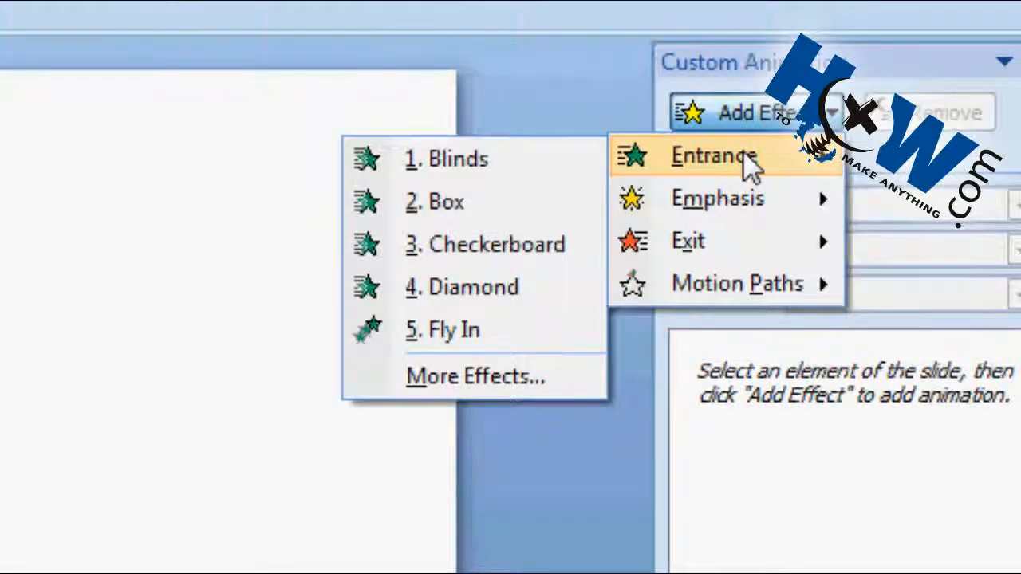
left_click(480, 377)
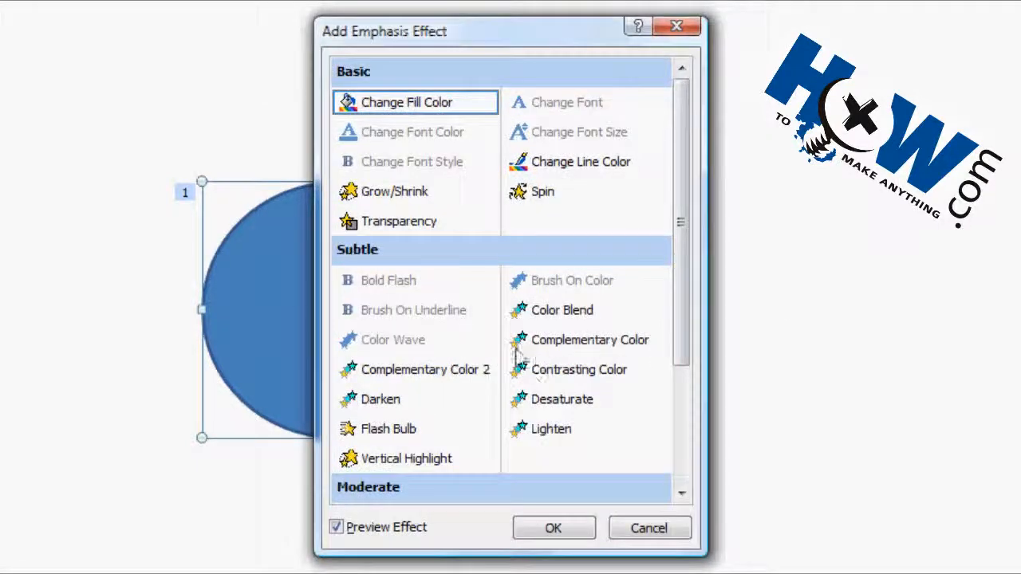
mouse_move(399, 418)
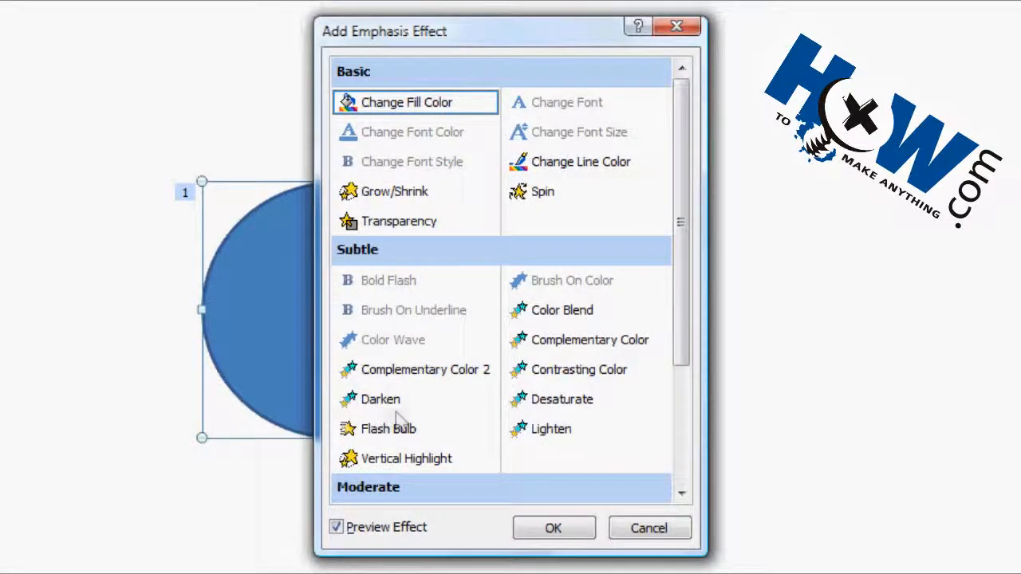
Pick Flash Bulb as the circle's emphasis effect.
left_click(389, 428)
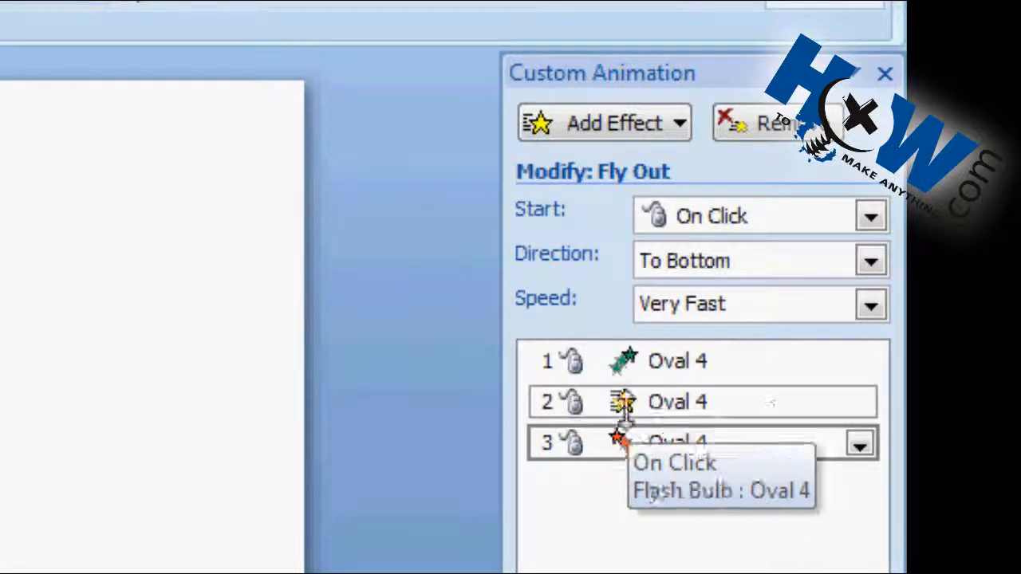
Check the Start timing of the Fly Out exit, confirming On Click.
left_click(870, 215)
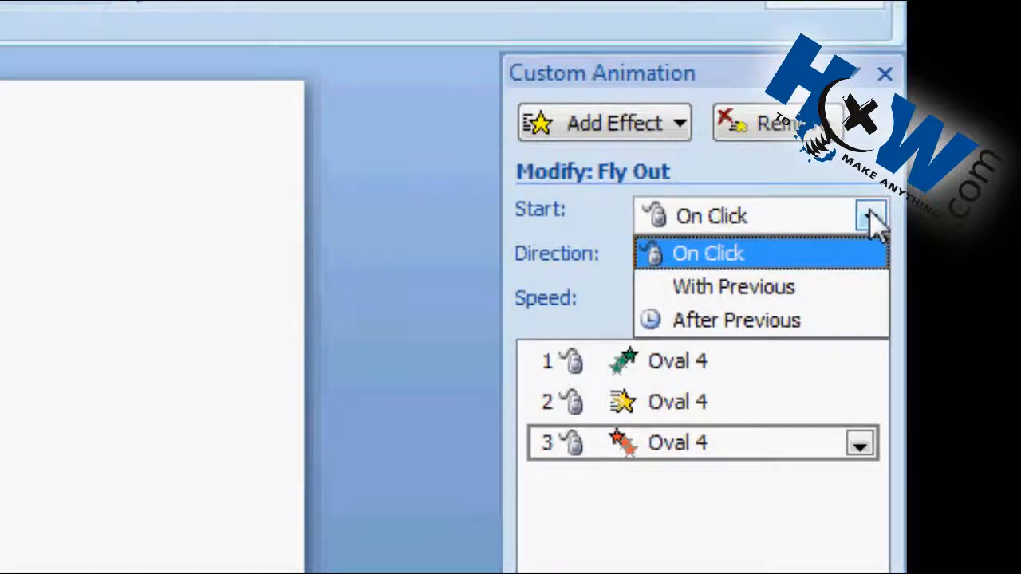
mouse_move(843, 334)
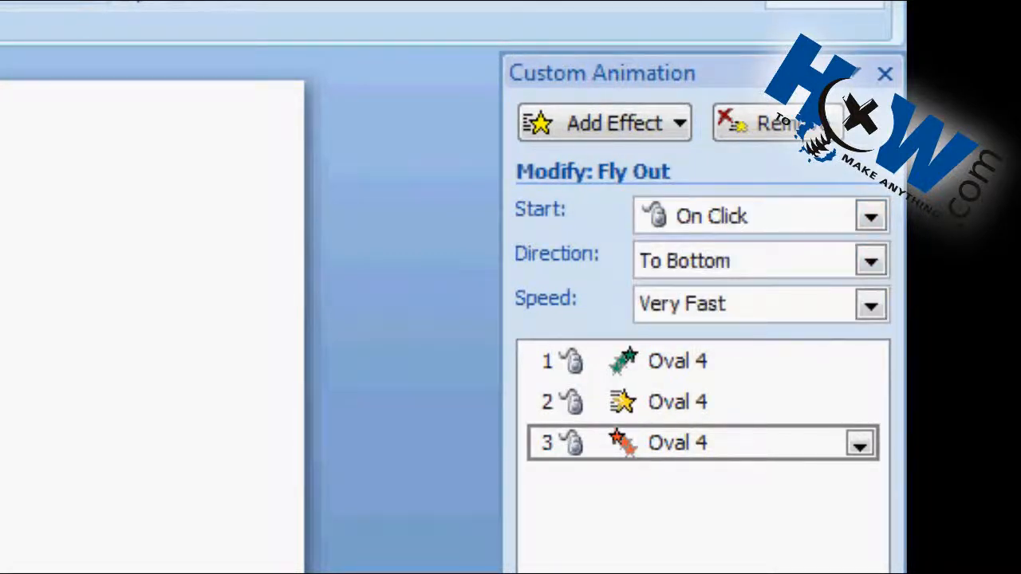
mouse_move(603, 315)
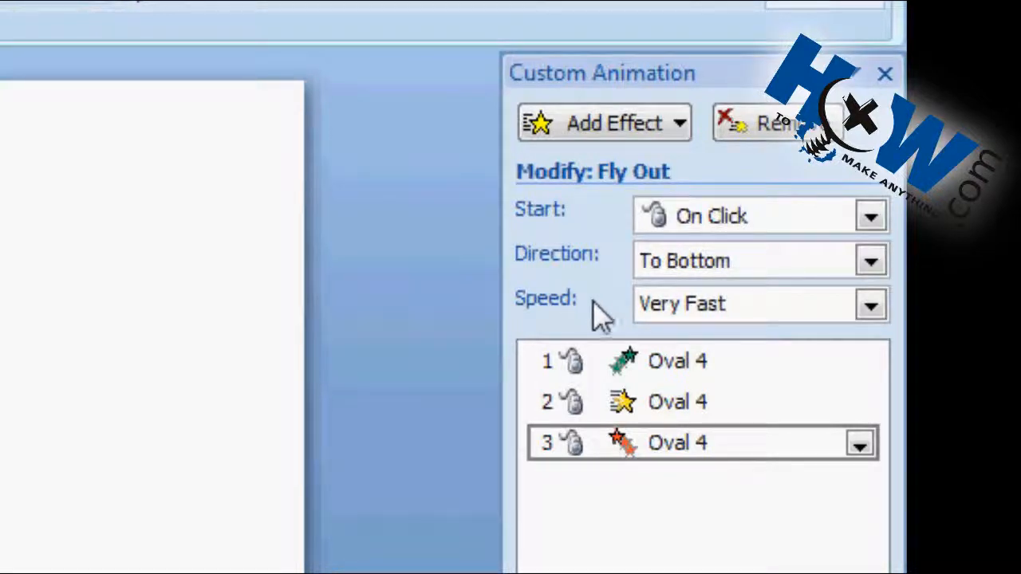
mouse_move(598, 319)
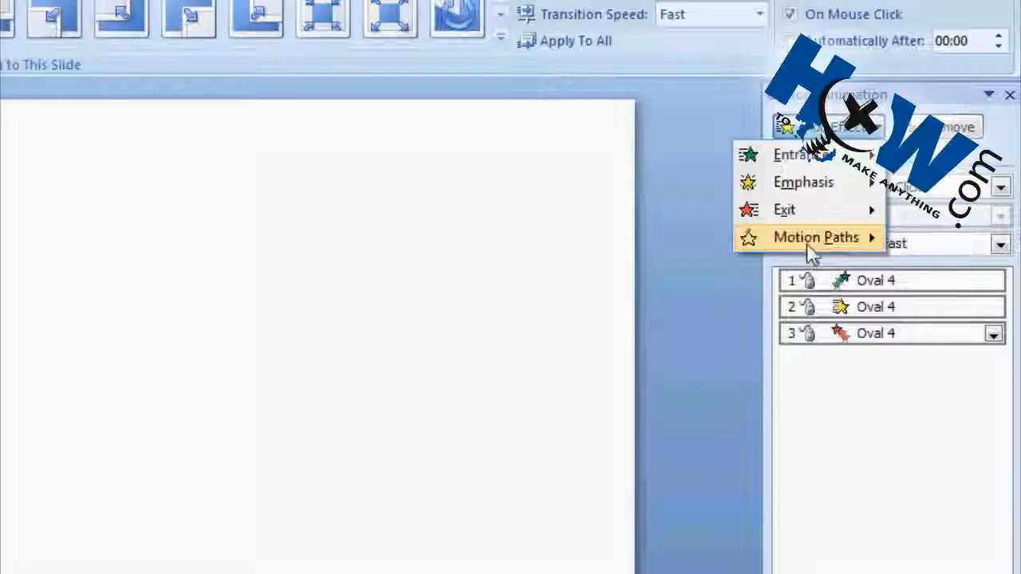
Draw a freehand Scribble path looping from the circle around the slide.
left_click(816, 237)
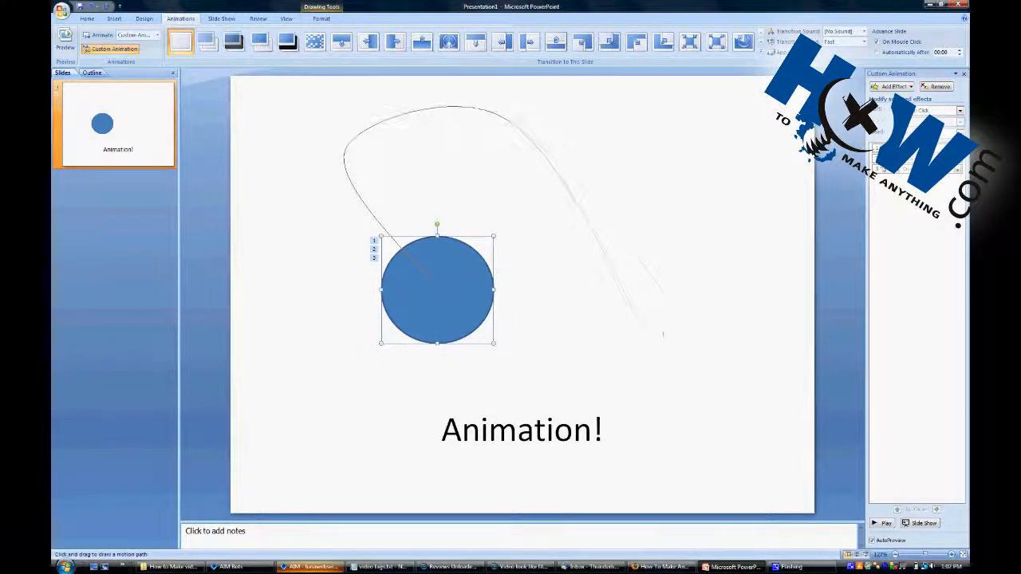
left_click_drag(662, 335, 271, 191)
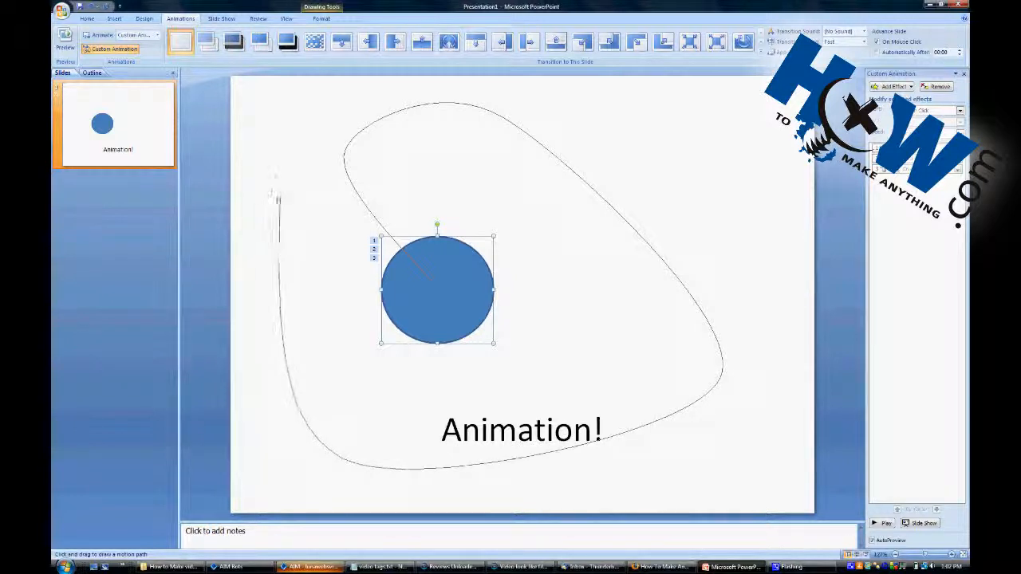